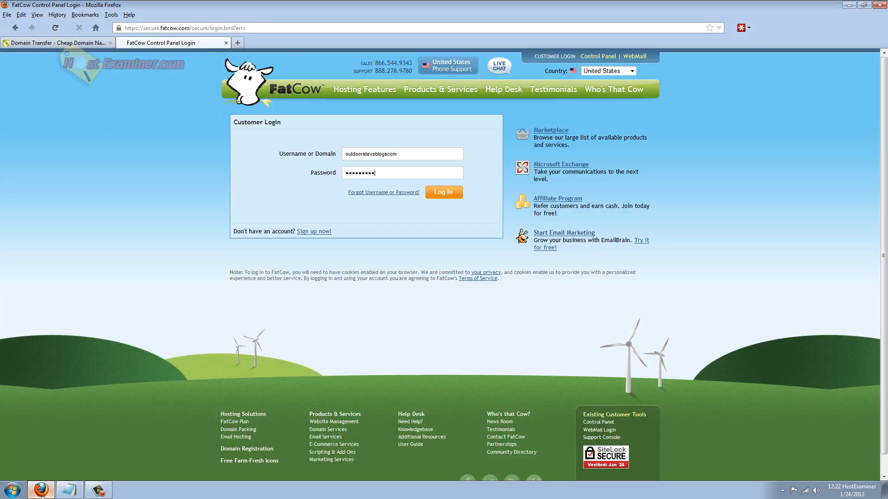
mouse_move(95, 28)
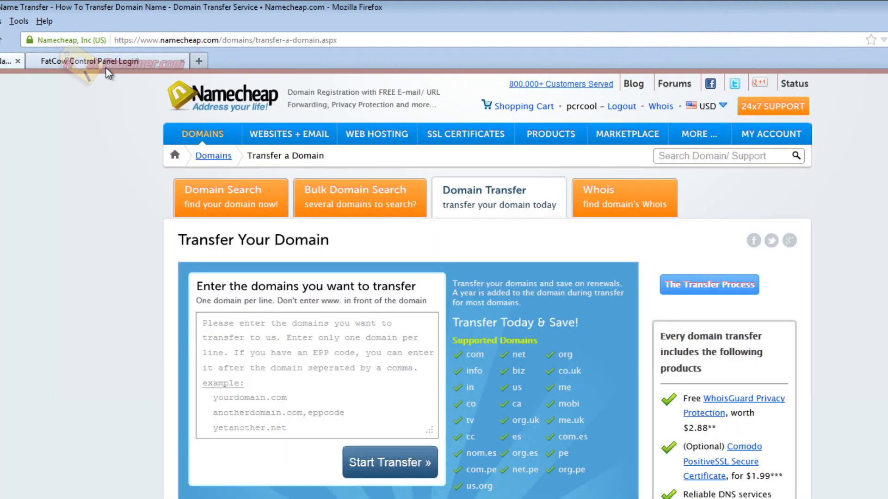
Submit the FatCow Control Panel login with the entered username and password
click(88, 61)
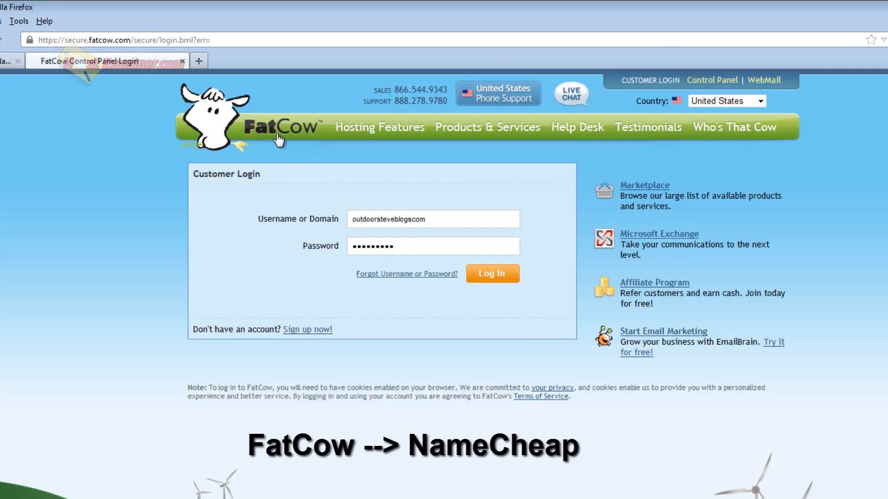
click(491, 274)
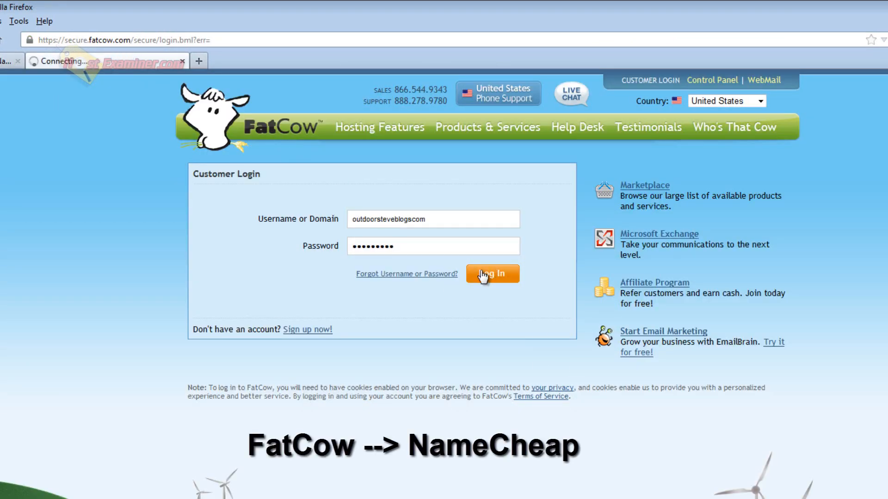
Go to DomainCentral via the Domain menu and view outdoorsteveblogs.com's overview with Domain Lock active
click(491, 274)
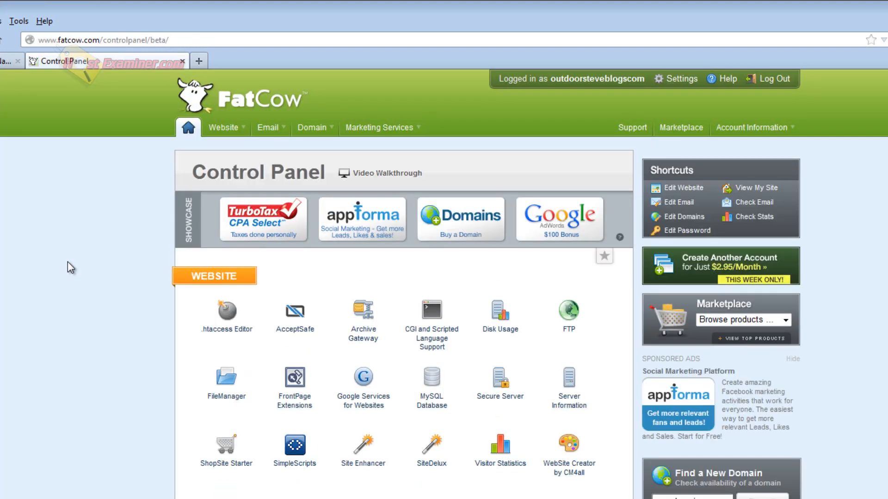
click(312, 126)
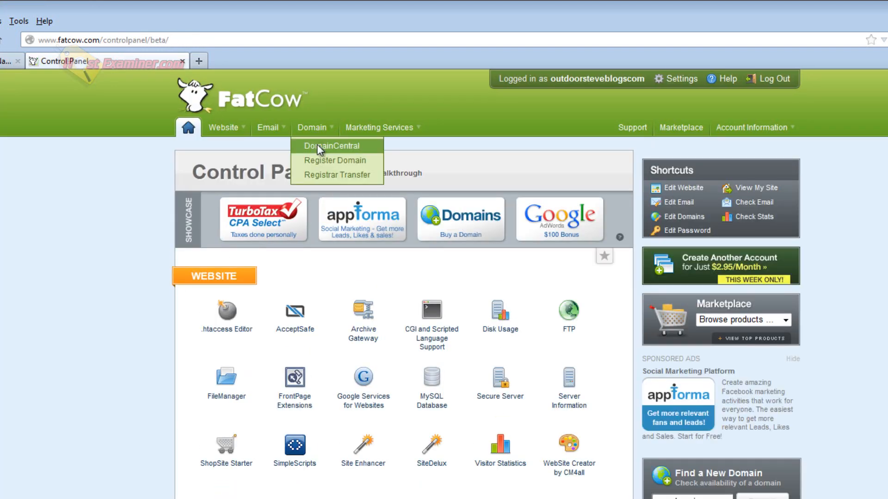
click(334, 145)
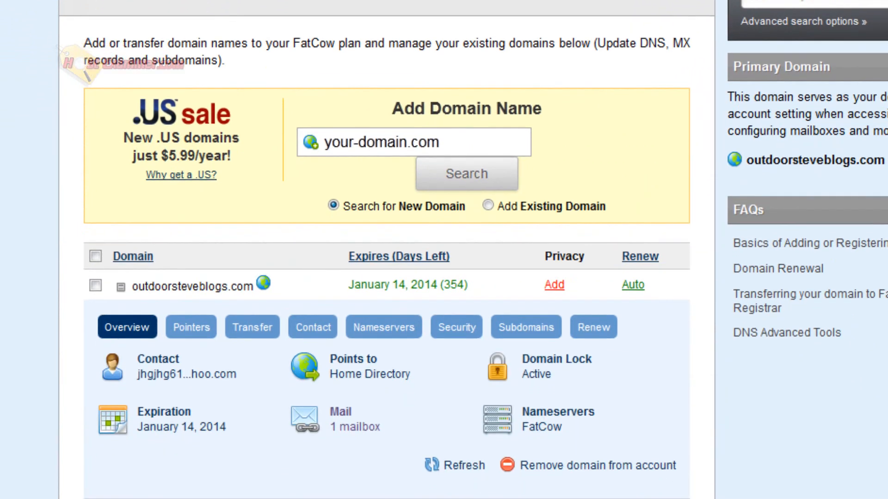
scroll(up, 3)
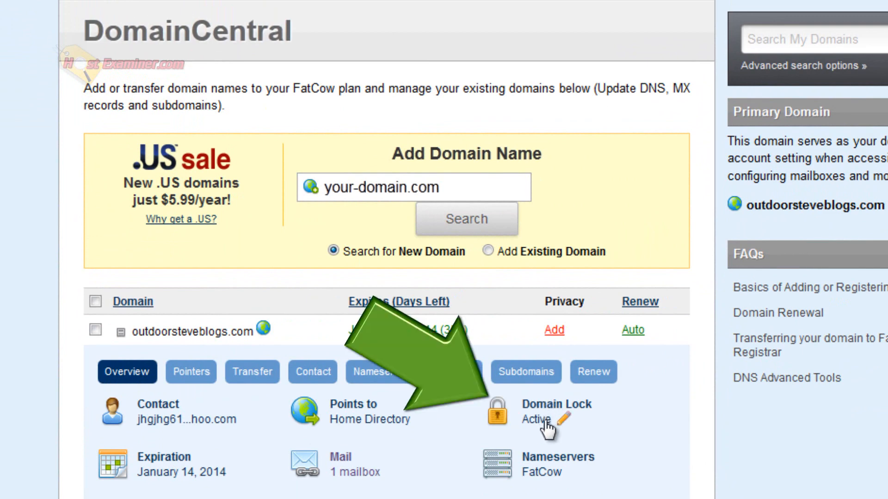
In the domain's Security settings, unlock outdoorsteveblogs.com and confirm the unlocked message
click(463, 372)
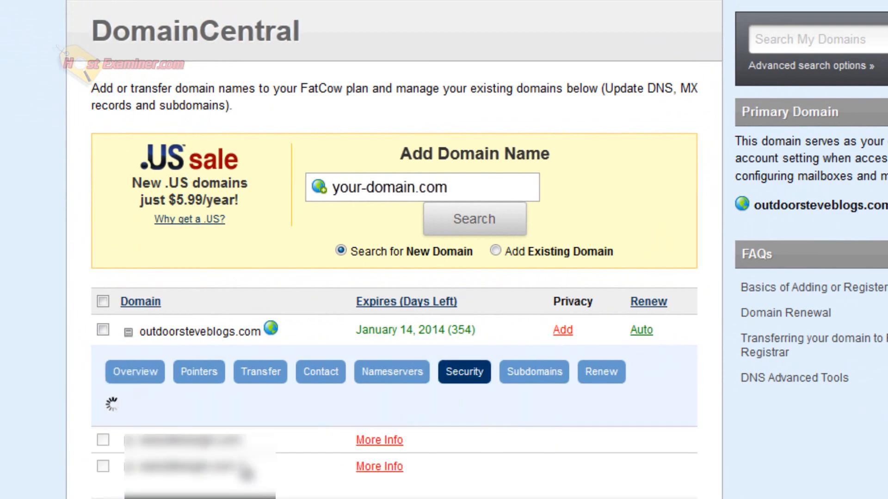
click(463, 372)
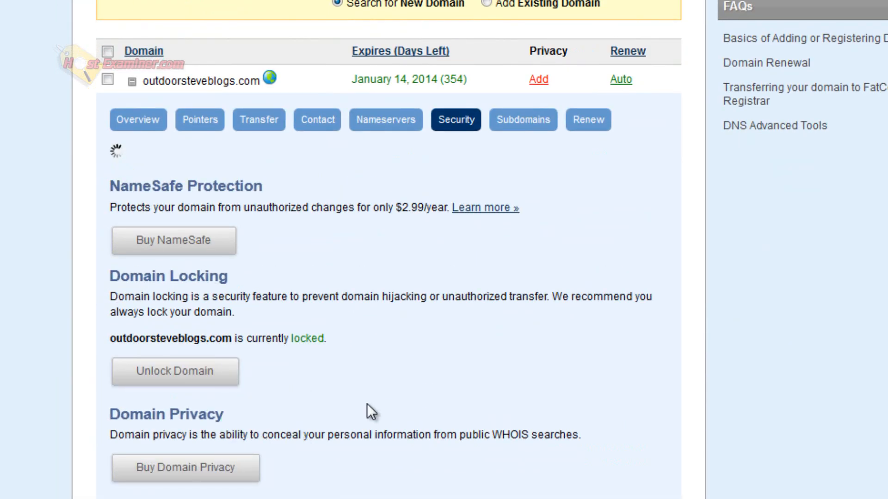
click(174, 372)
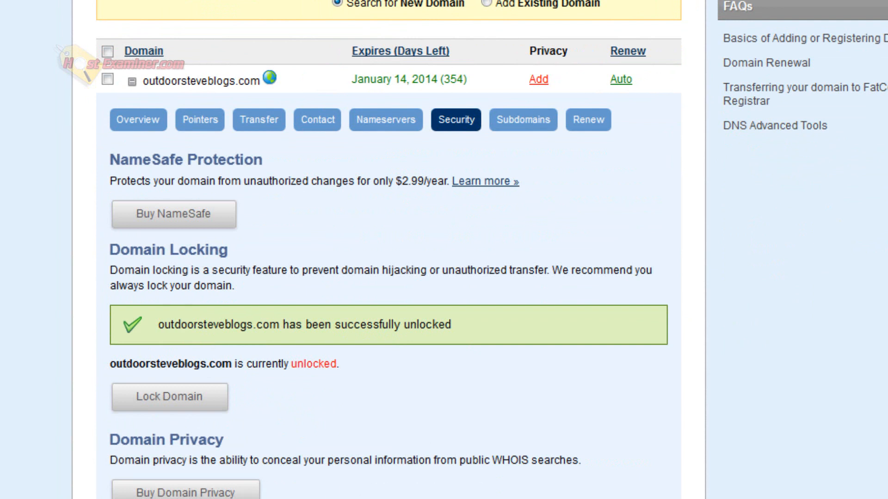
scroll(up, 3)
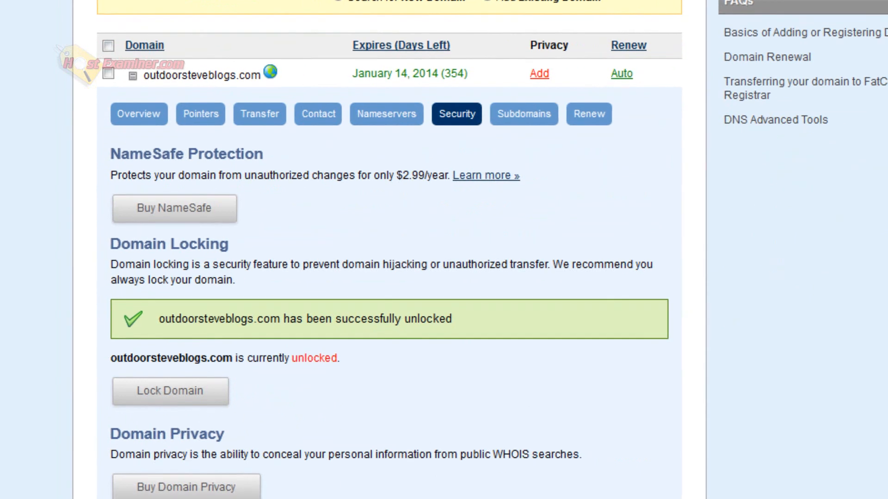
scroll(down, 3)
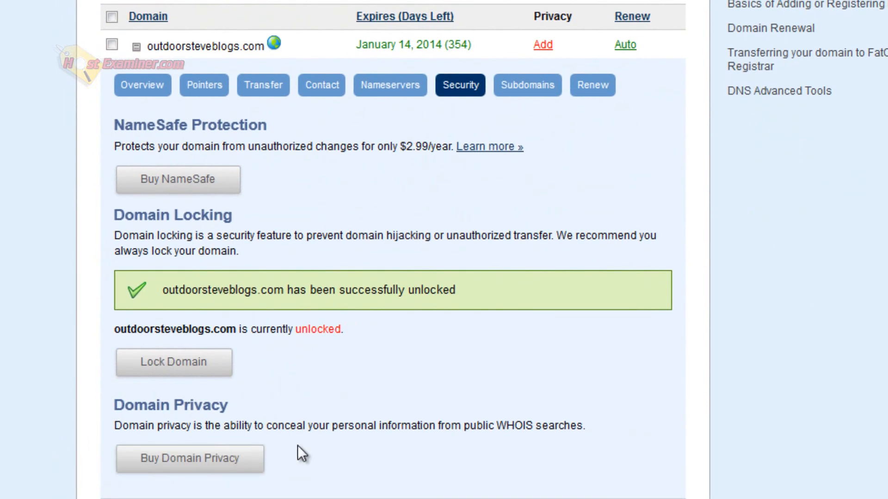
mouse_move(211, 437)
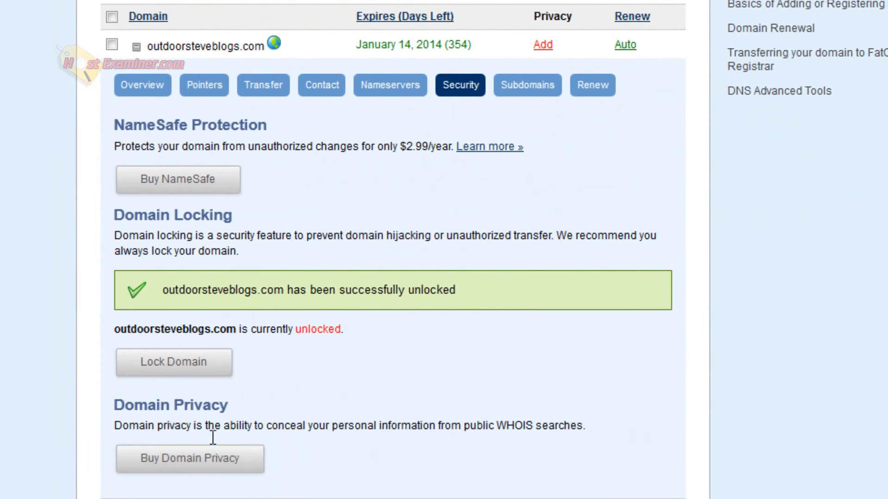
mouse_move(189, 458)
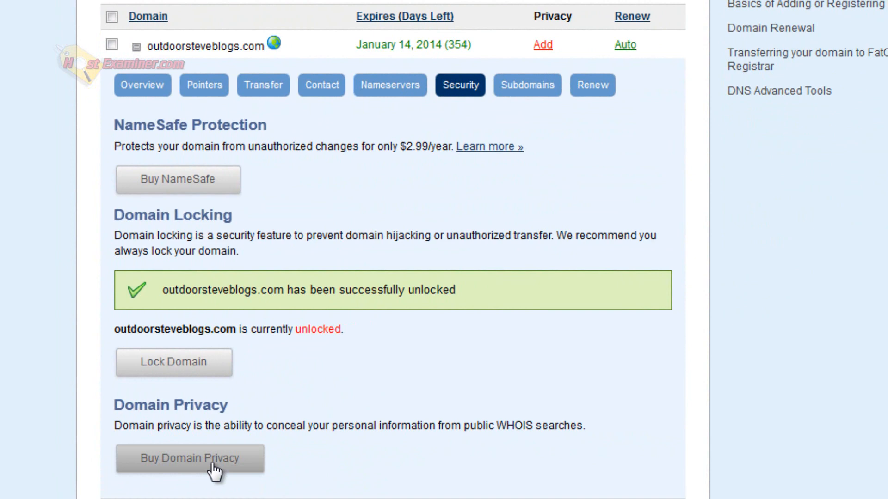
mouse_move(299, 217)
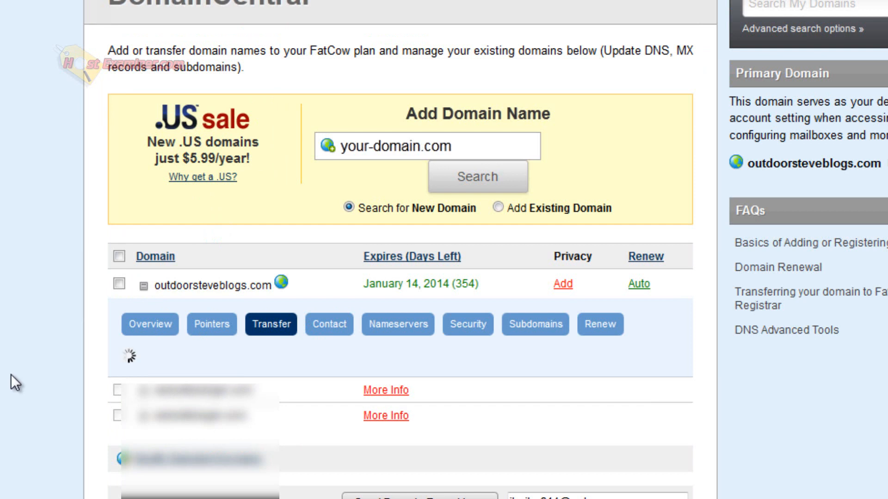
View the Transfer checklist showing the domain unlocked but active only 12 days
click(270, 324)
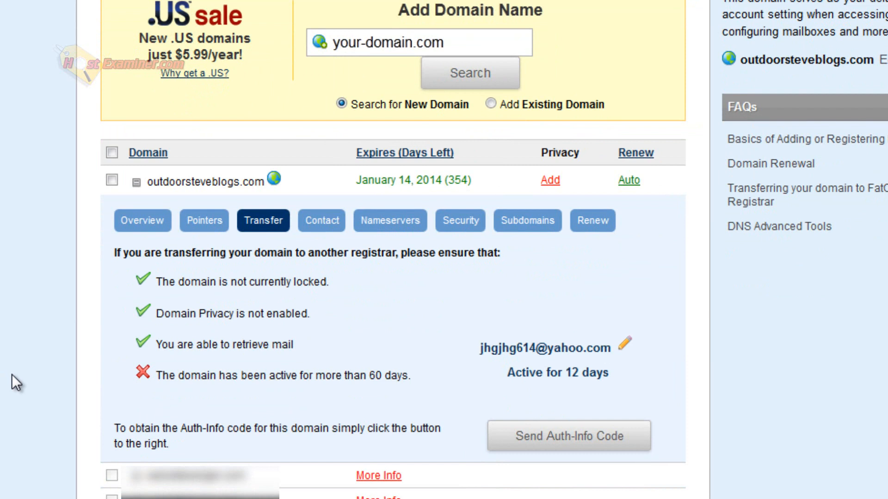
mouse_move(209, 395)
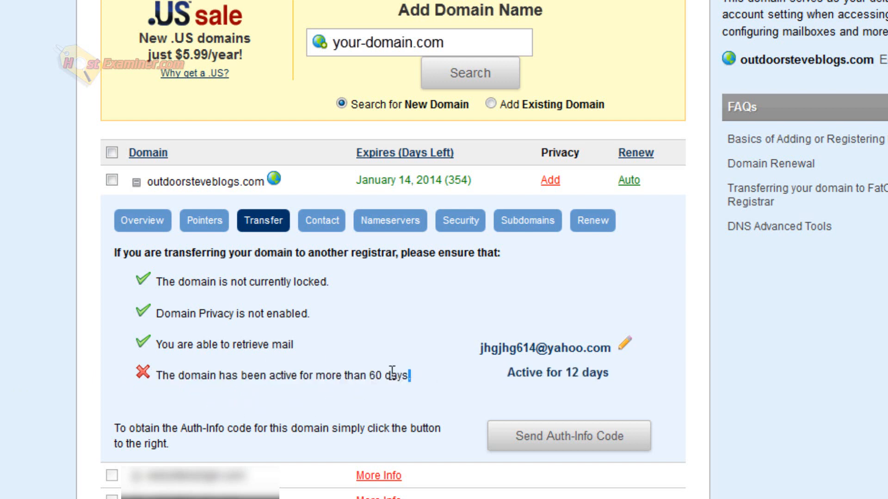
mouse_move(568, 354)
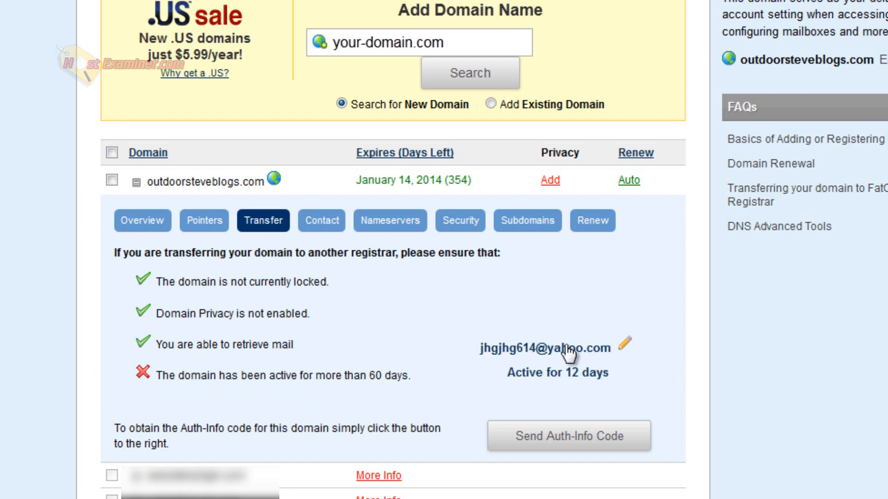
mouse_move(511, 361)
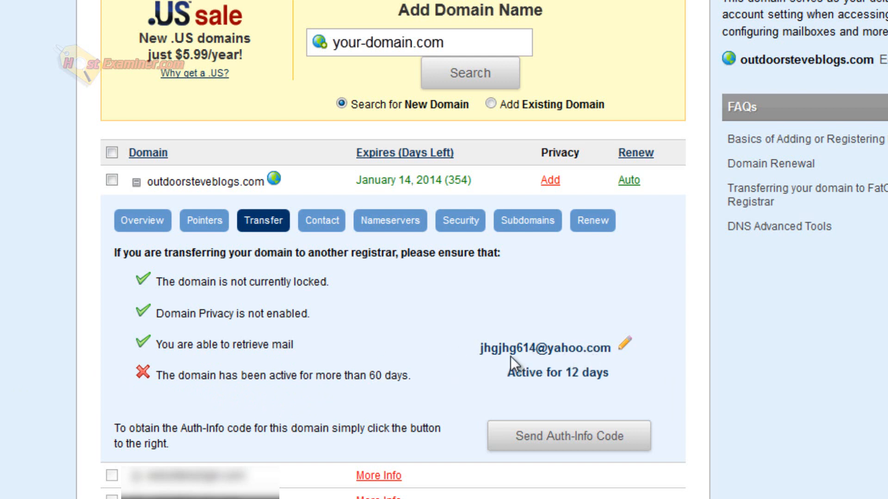
mouse_move(524, 366)
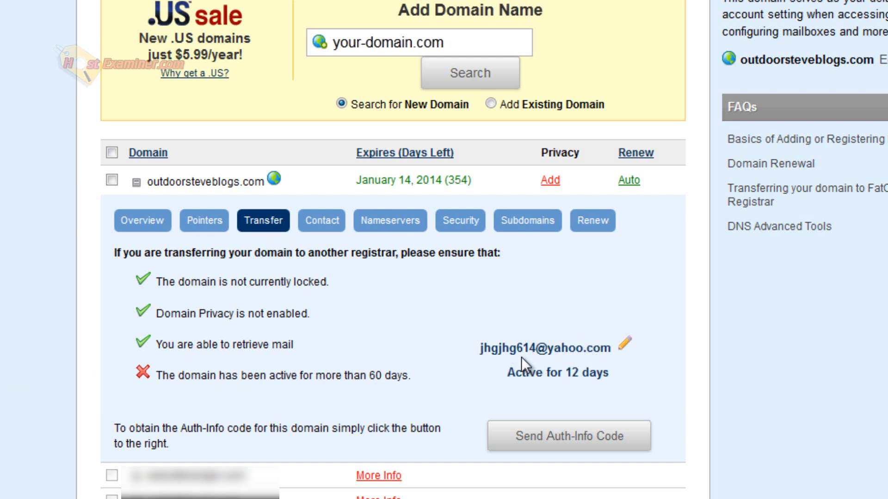
mouse_move(549, 344)
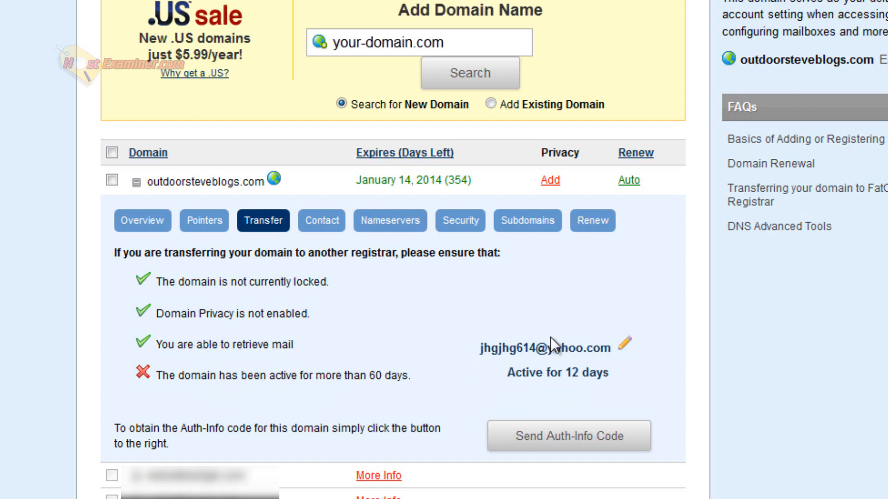
mouse_move(589, 486)
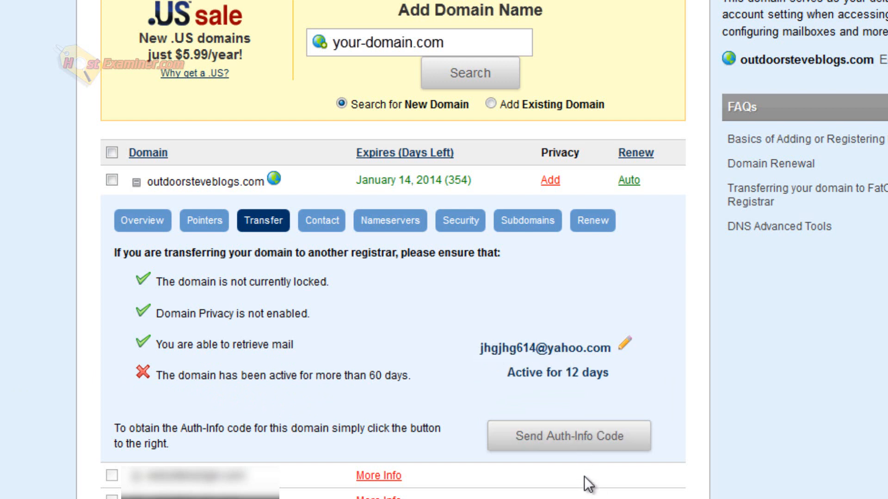
mouse_move(518, 444)
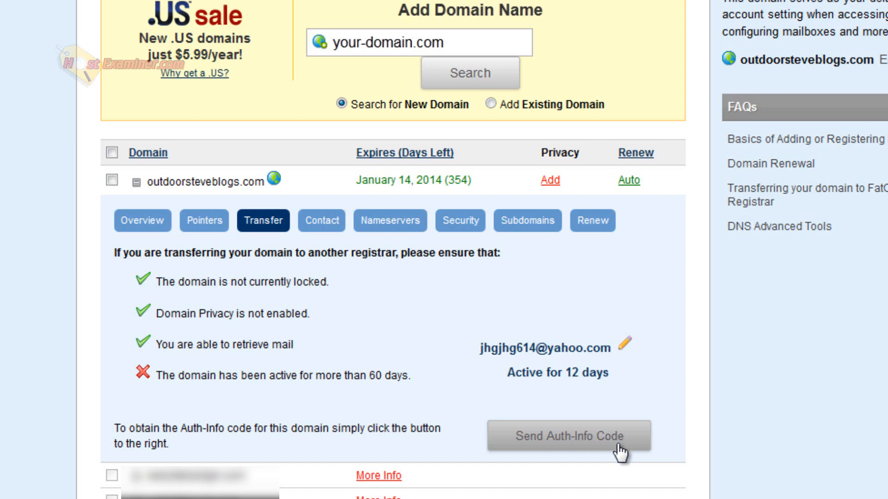
mouse_move(512, 359)
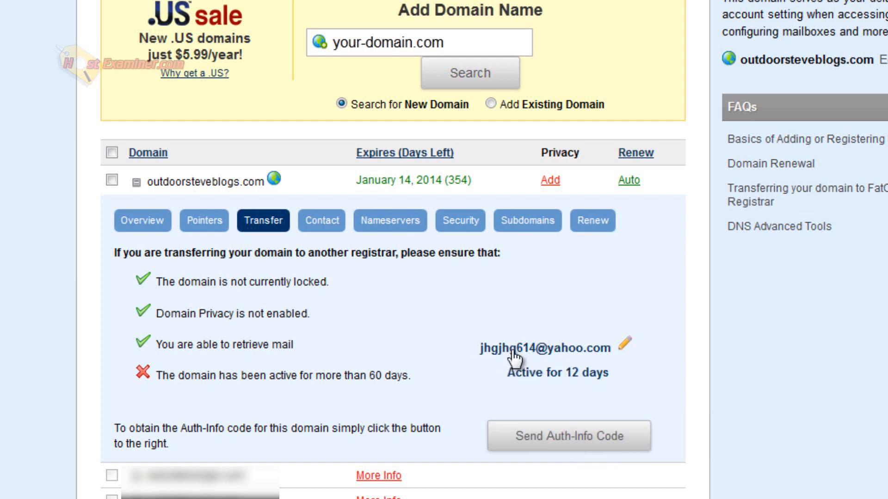
mouse_move(504, 357)
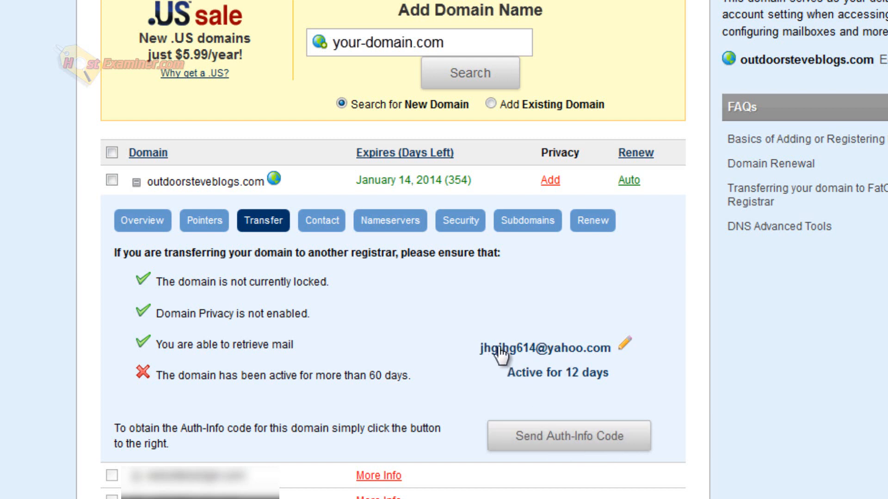
mouse_move(48, 235)
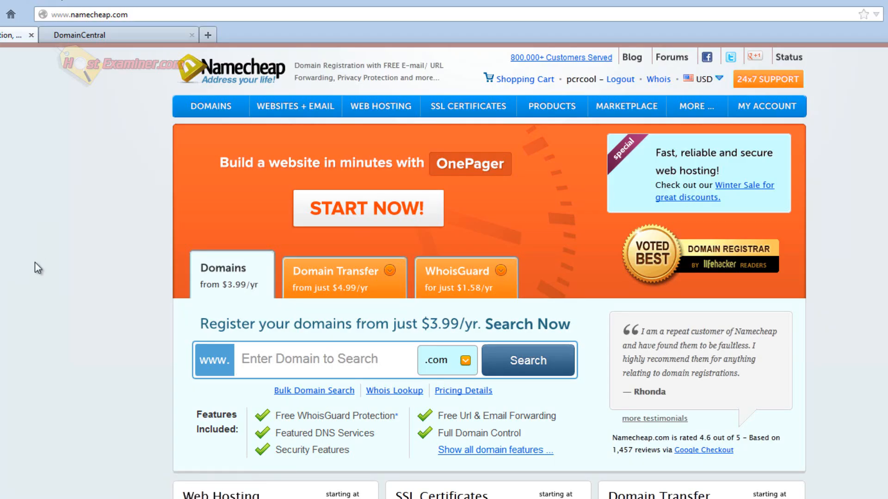
mouse_move(136, 164)
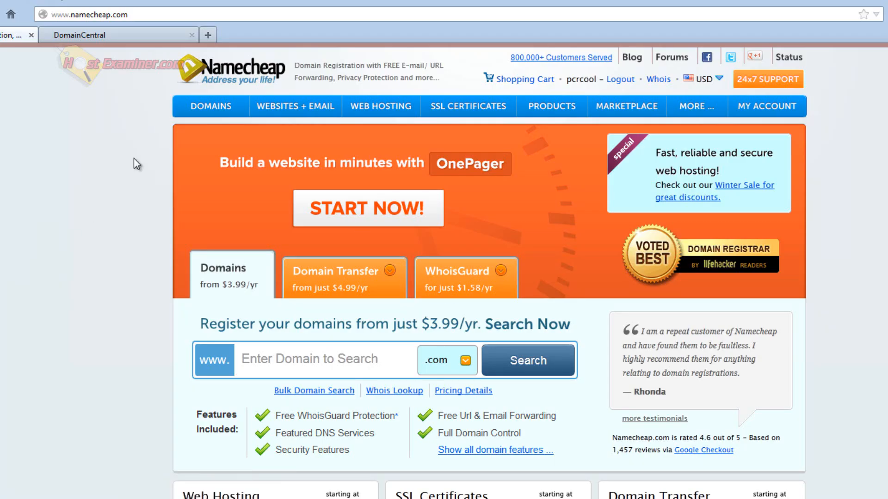
mouse_move(96, 198)
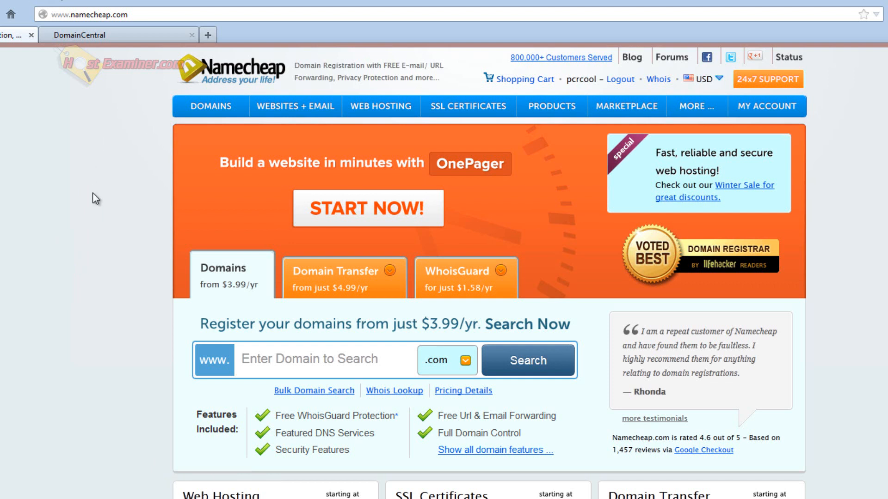
mouse_move(387, 105)
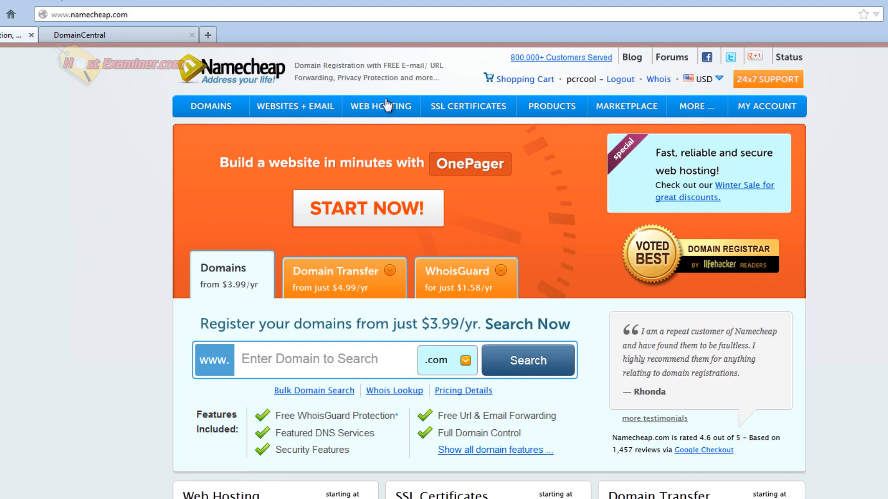
Go to Manage Transfers from the Domains menu, showing no transfers in progress
click(210, 105)
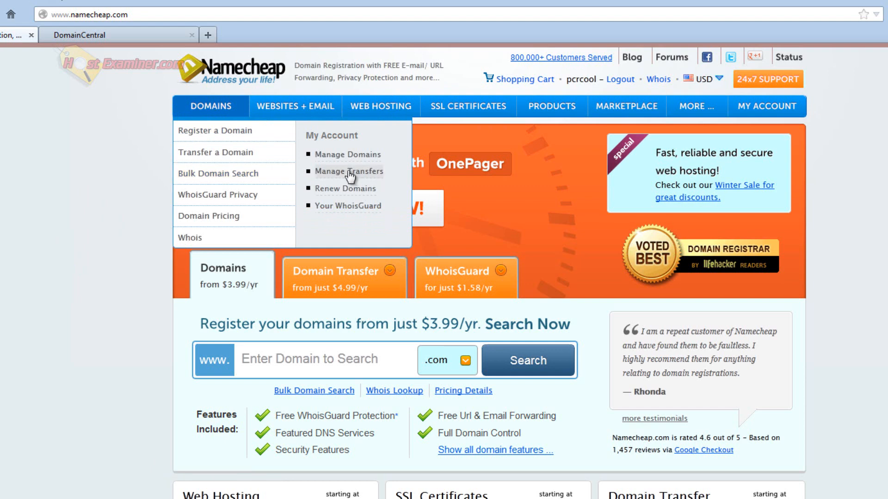
mouse_move(351, 177)
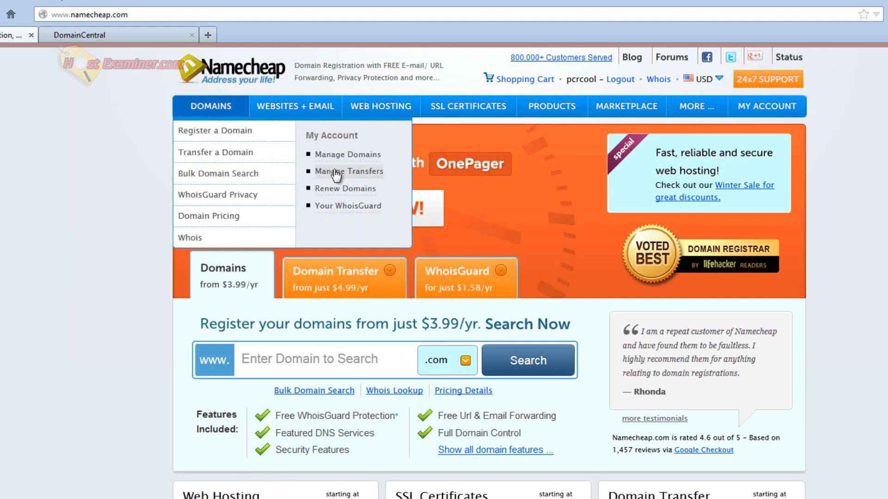
click(350, 172)
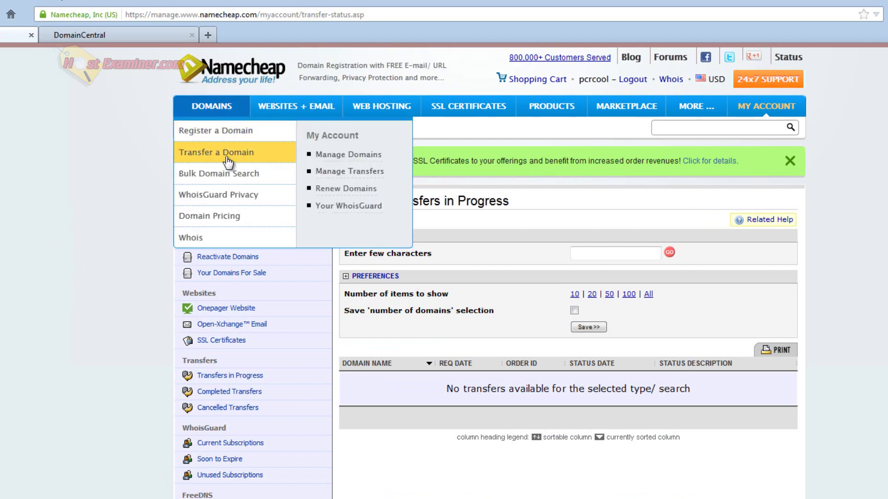
Enter outdoorsteveblogs.com in the Transfer a Domain box, then check the DomainCentral tab
click(216, 152)
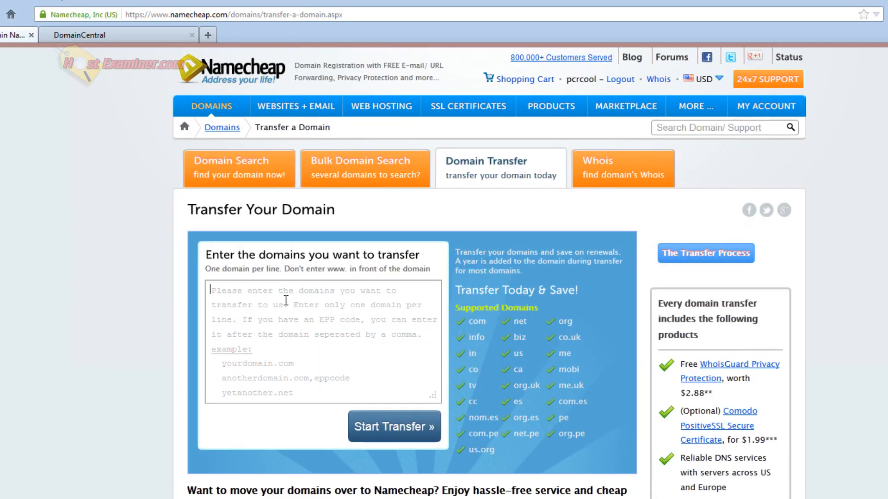
text(outdoorsteveblogs.com)
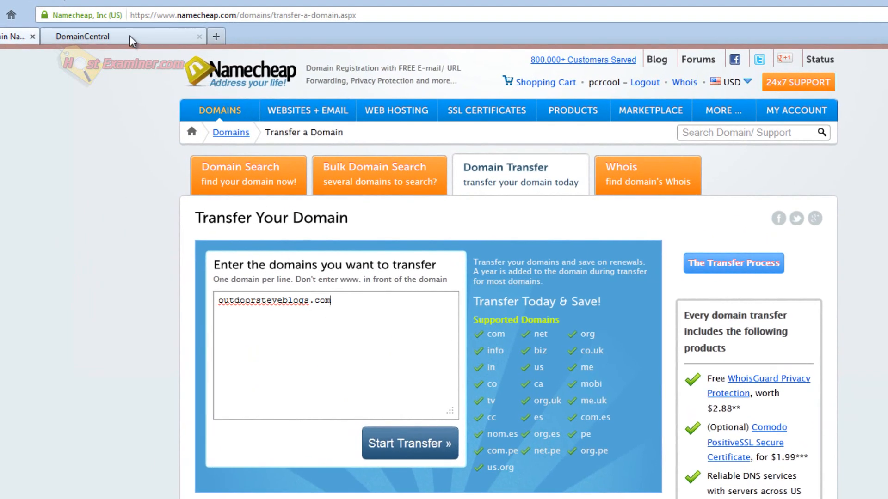
click(83, 36)
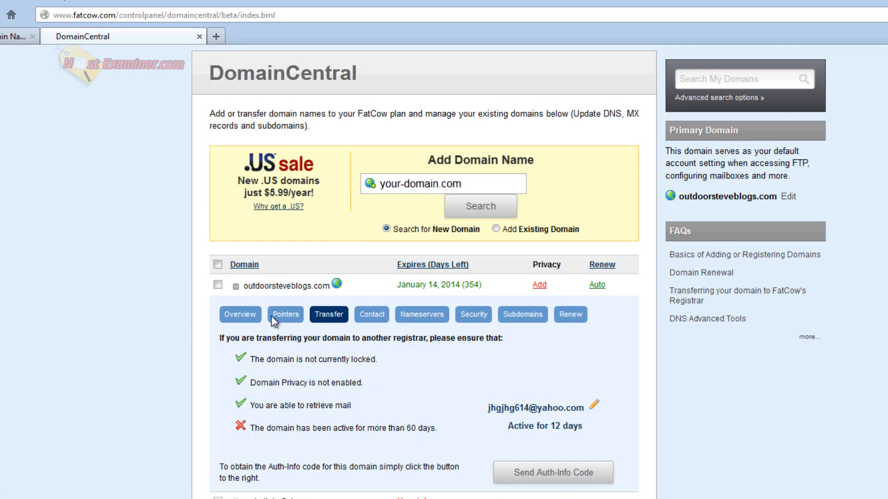
mouse_move(272, 323)
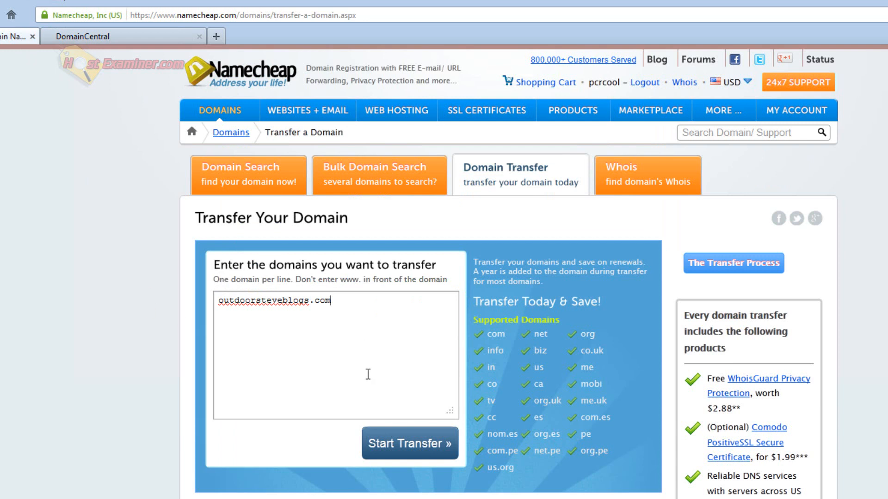
mouse_move(367, 374)
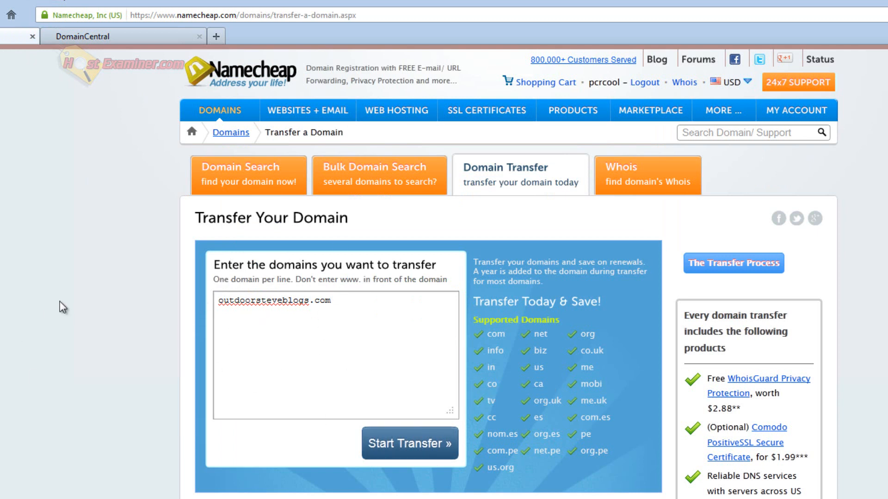
Start the transfer and get the result that outdoorsteveblogs.com is not yet 60 days old
click(409, 443)
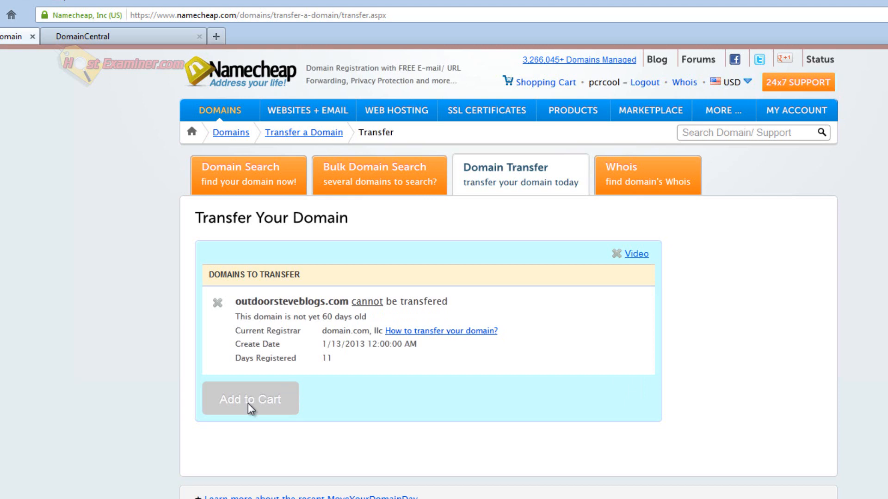
mouse_move(155, 231)
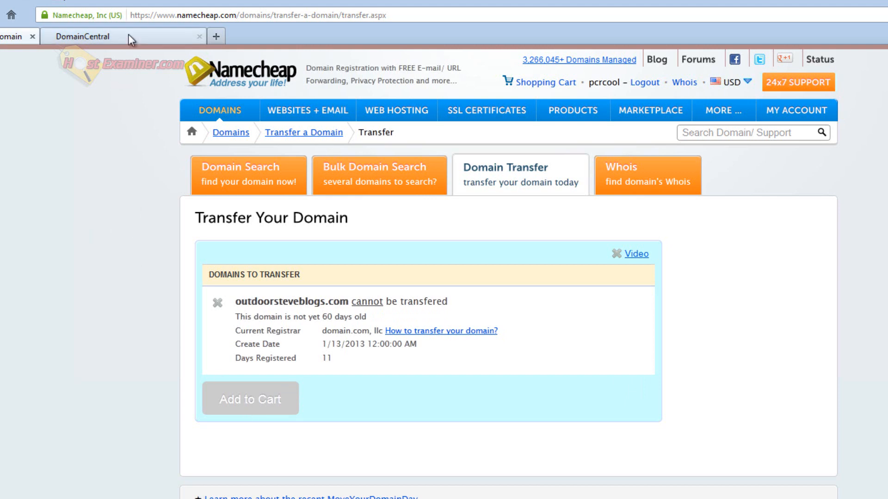
click(83, 36)
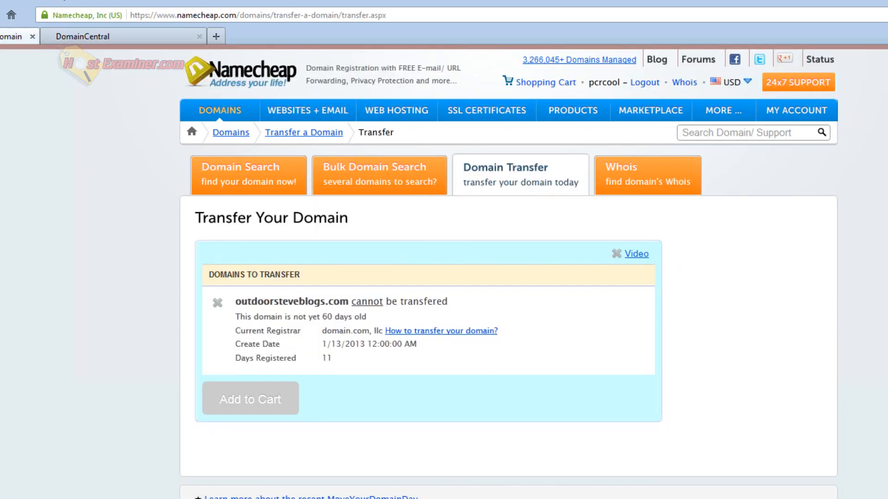
mouse_move(117, 298)
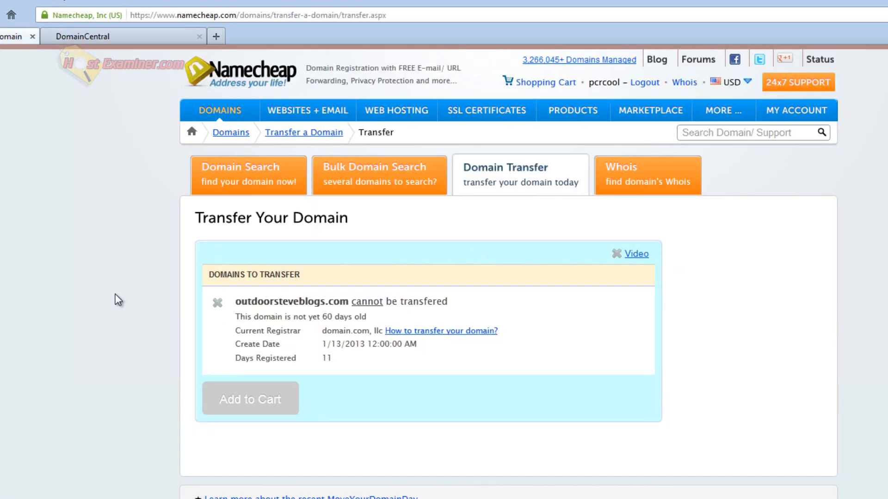
mouse_move(83, 243)
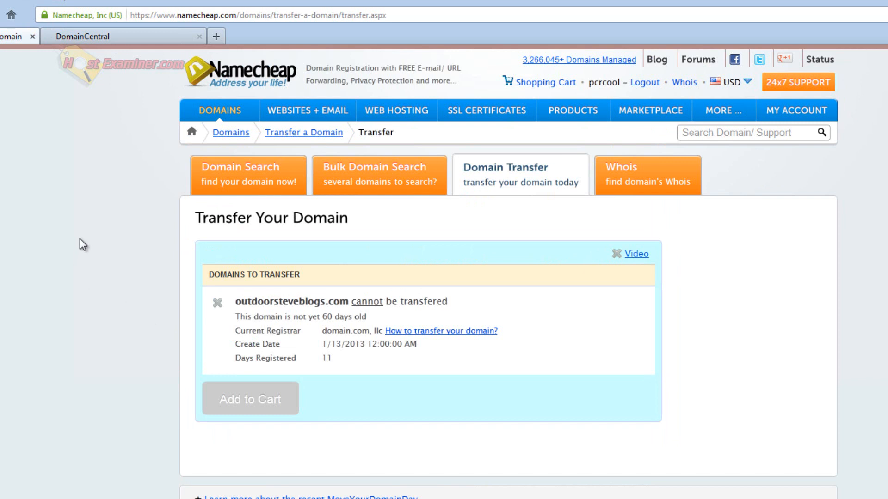
mouse_move(113, 47)
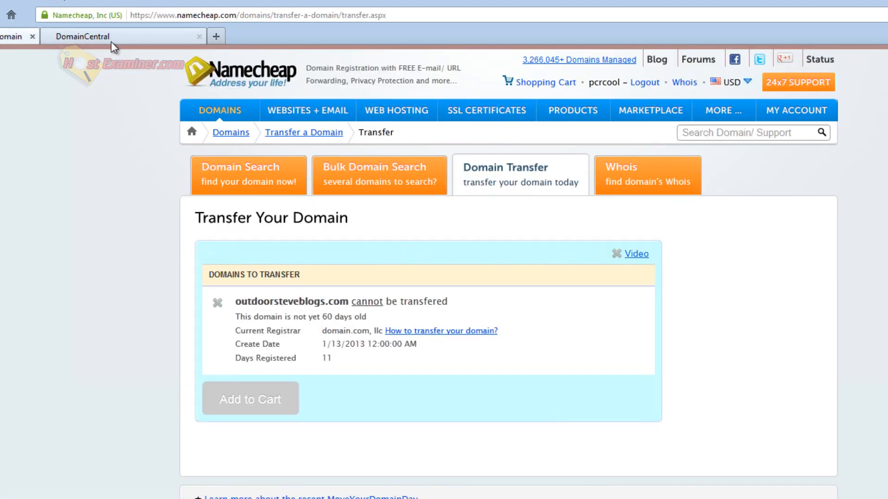
mouse_move(148, 46)
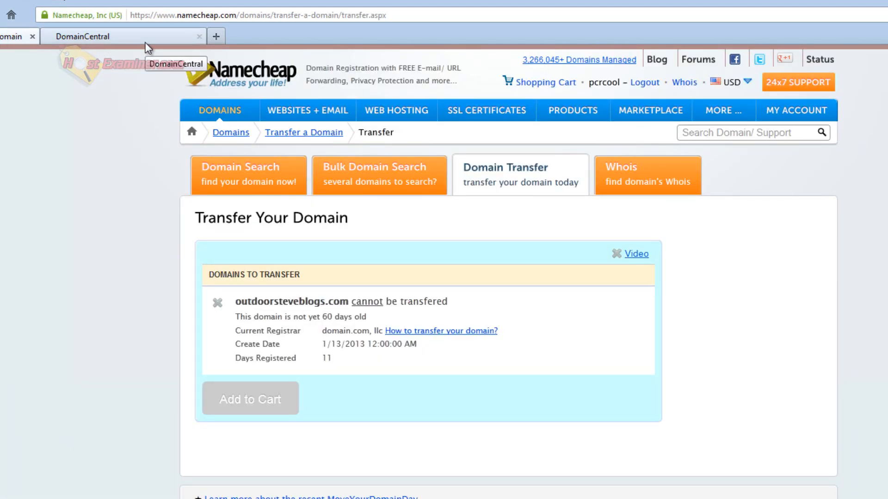
mouse_move(100, 47)
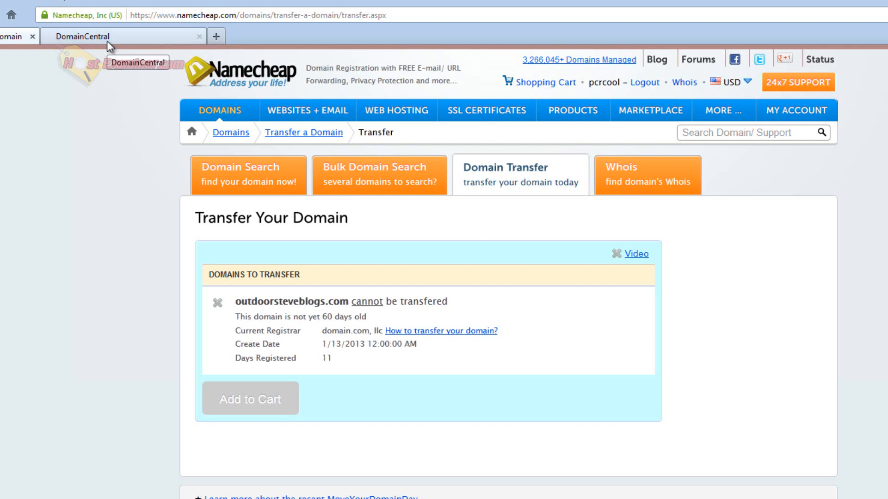
click(85, 36)
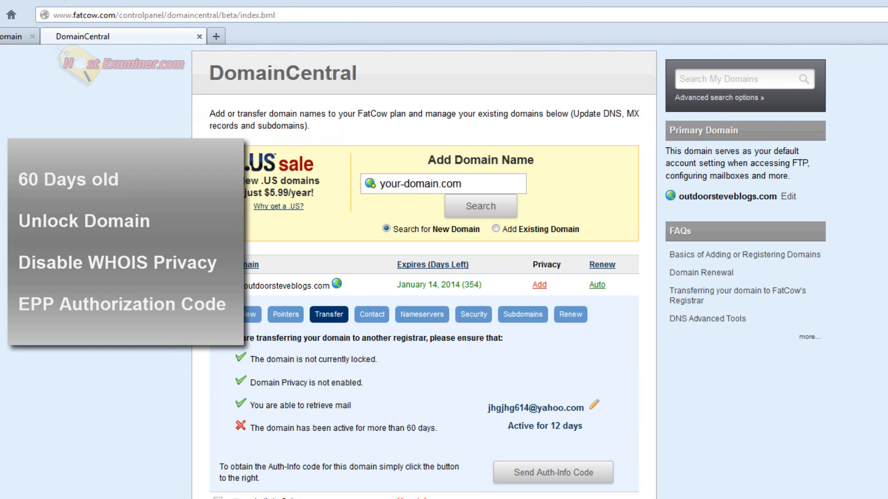
mouse_move(155, 135)
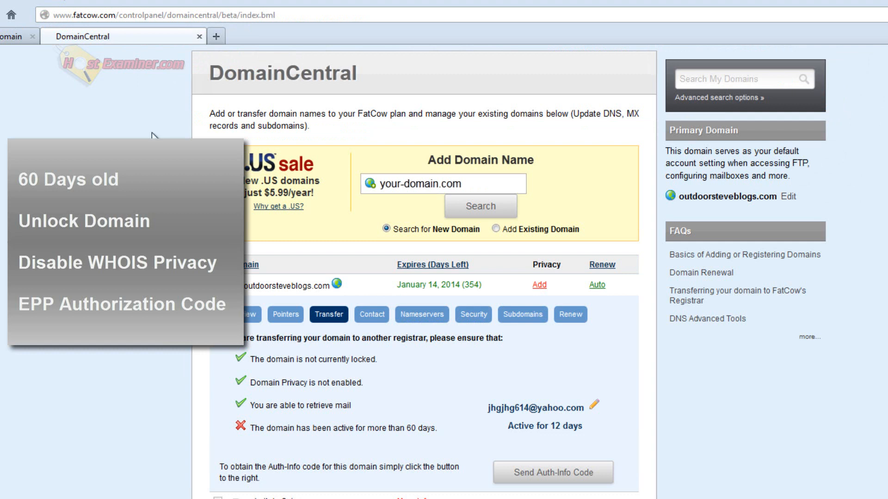
mouse_move(584, 426)
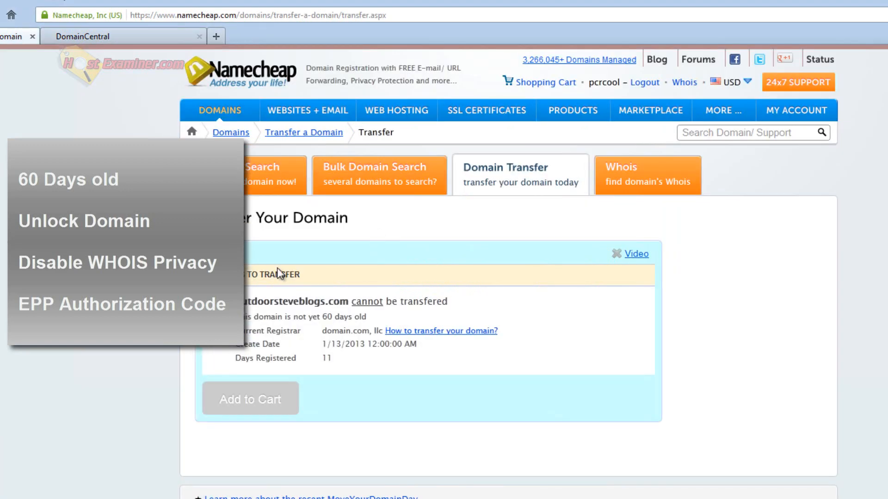
mouse_move(455, 283)
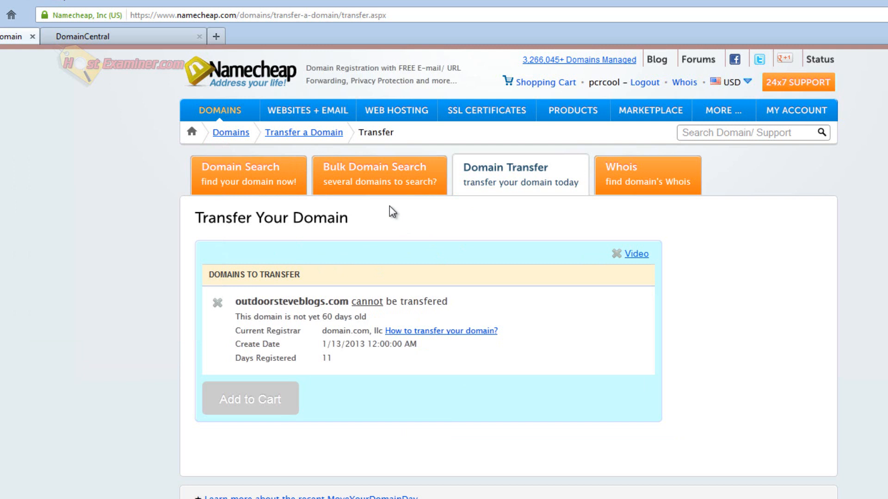
mouse_move(216, 297)
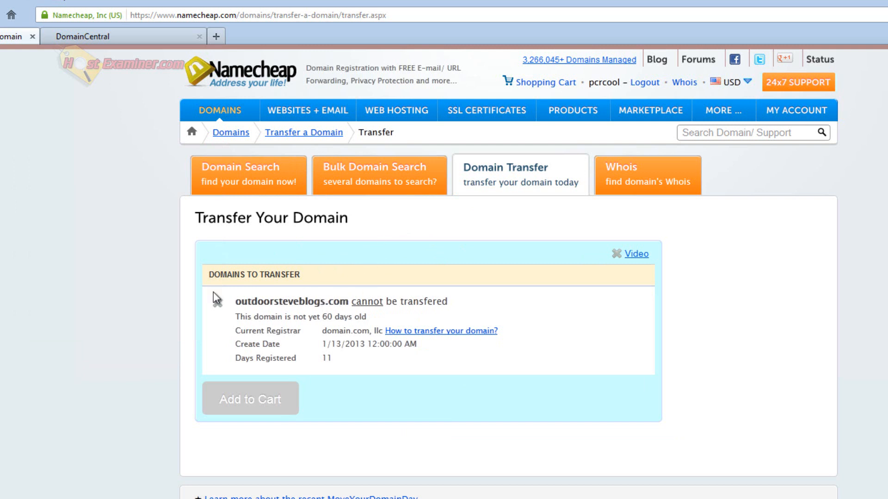
mouse_move(187, 295)
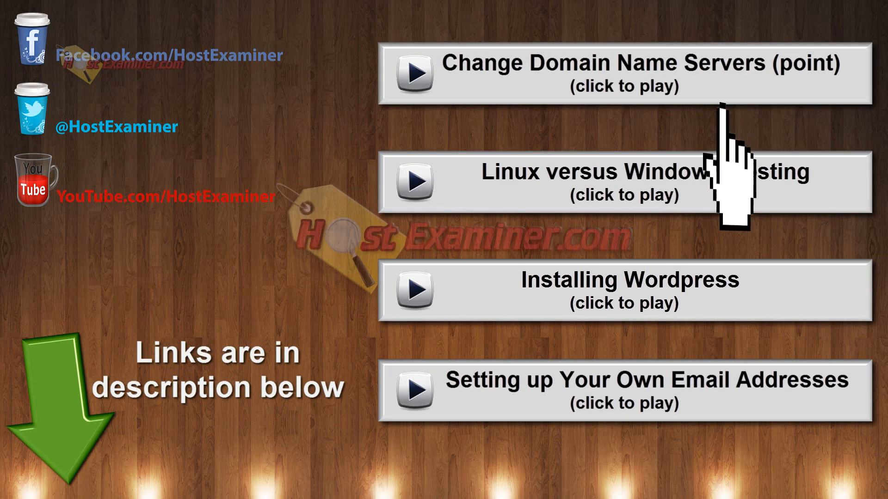
mouse_move(490, 390)
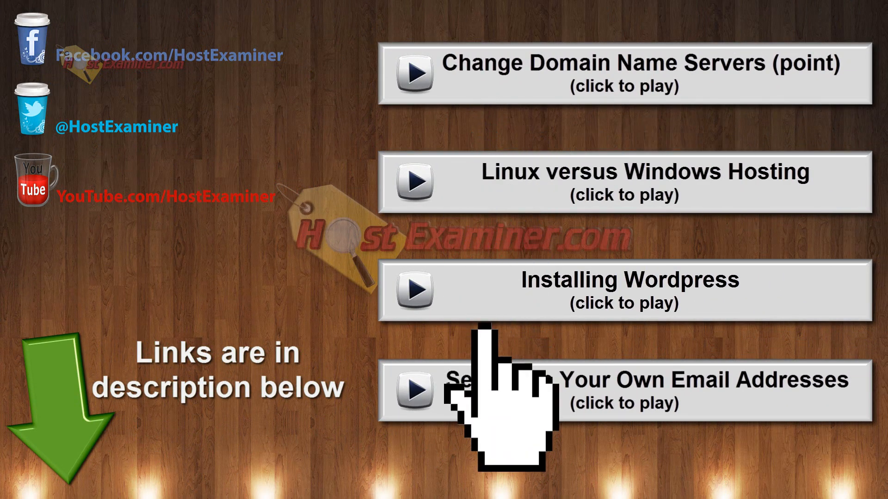